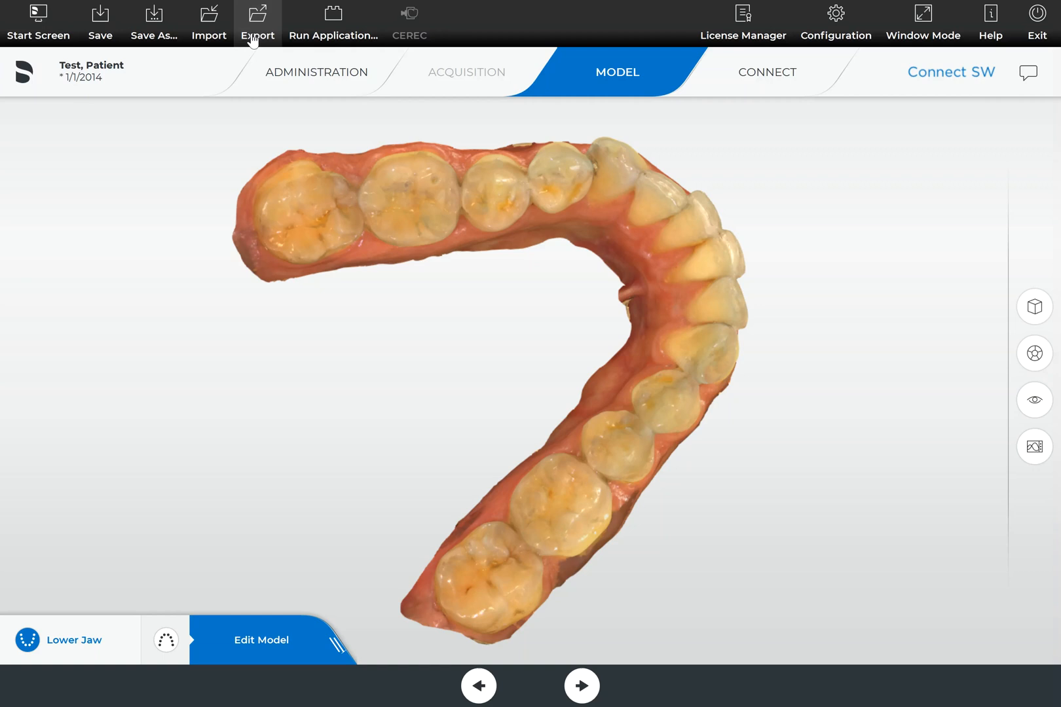
- Start the case export with STL Files format at Highest resolution to Downloads
click(257, 22)
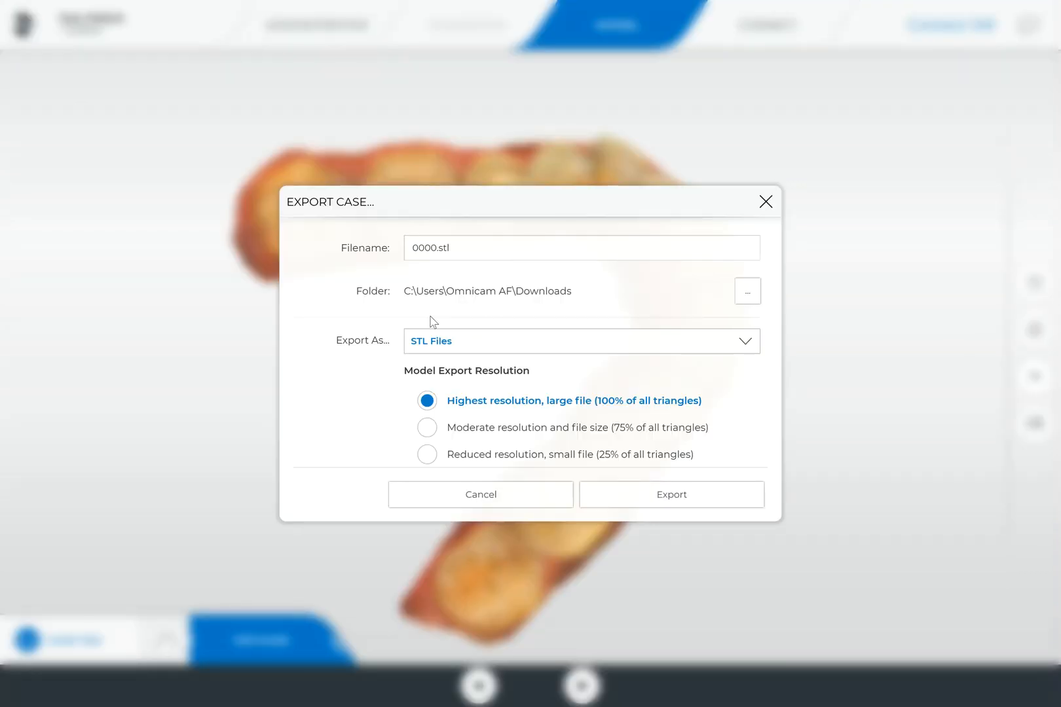
mouse_move(580, 305)
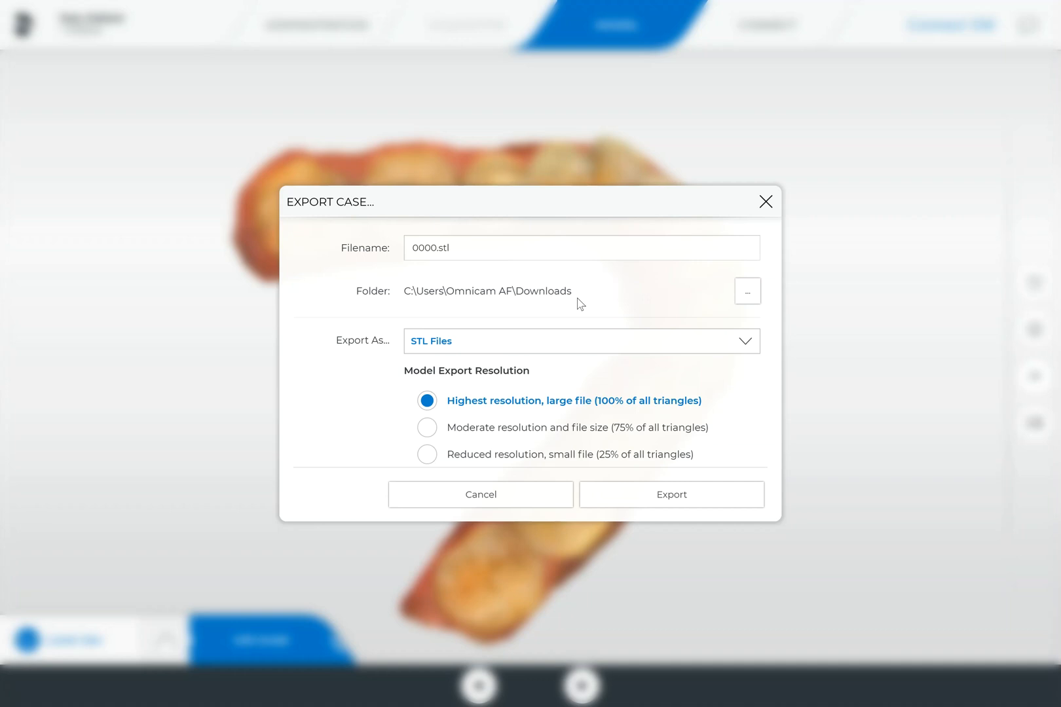
mouse_move(492, 357)
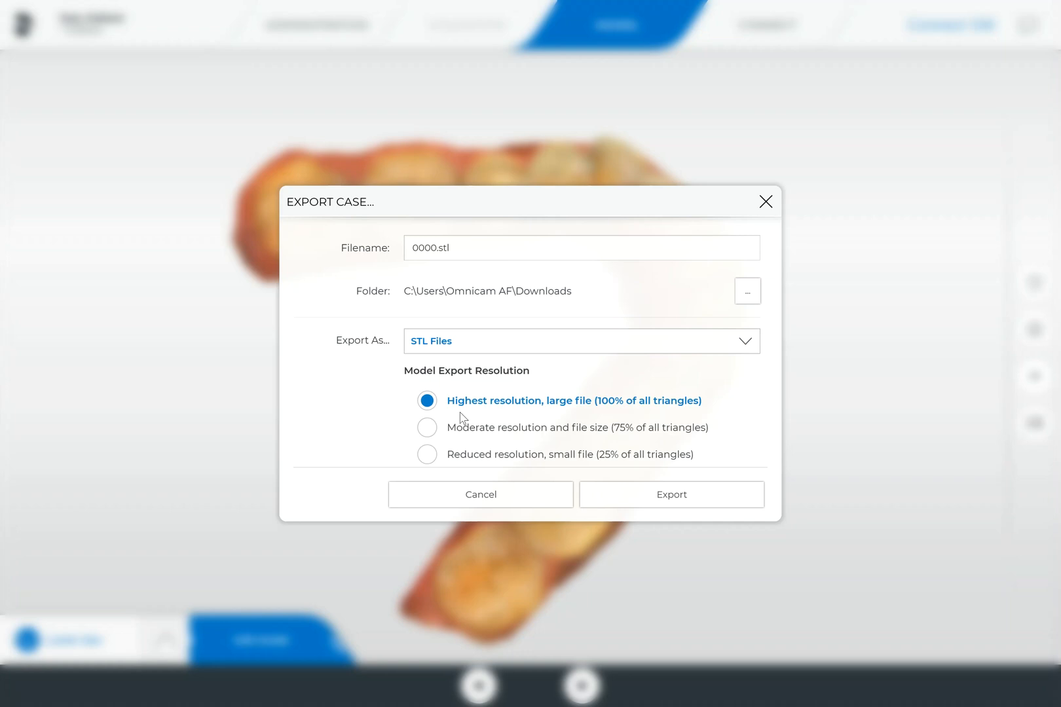
mouse_move(512, 424)
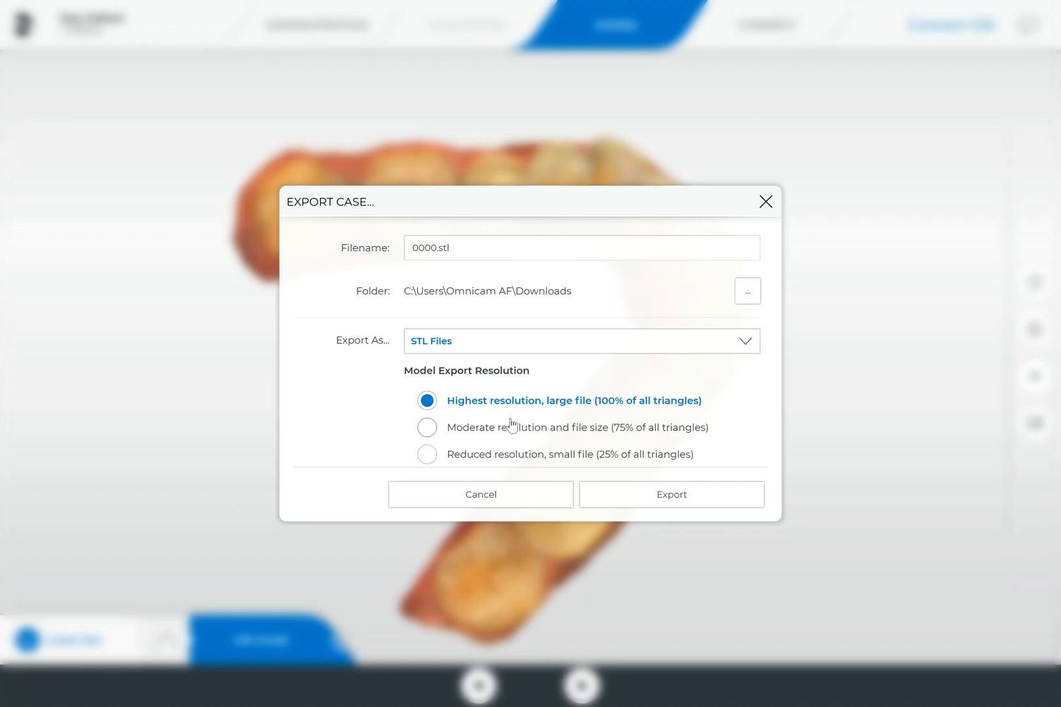
mouse_move(371, 258)
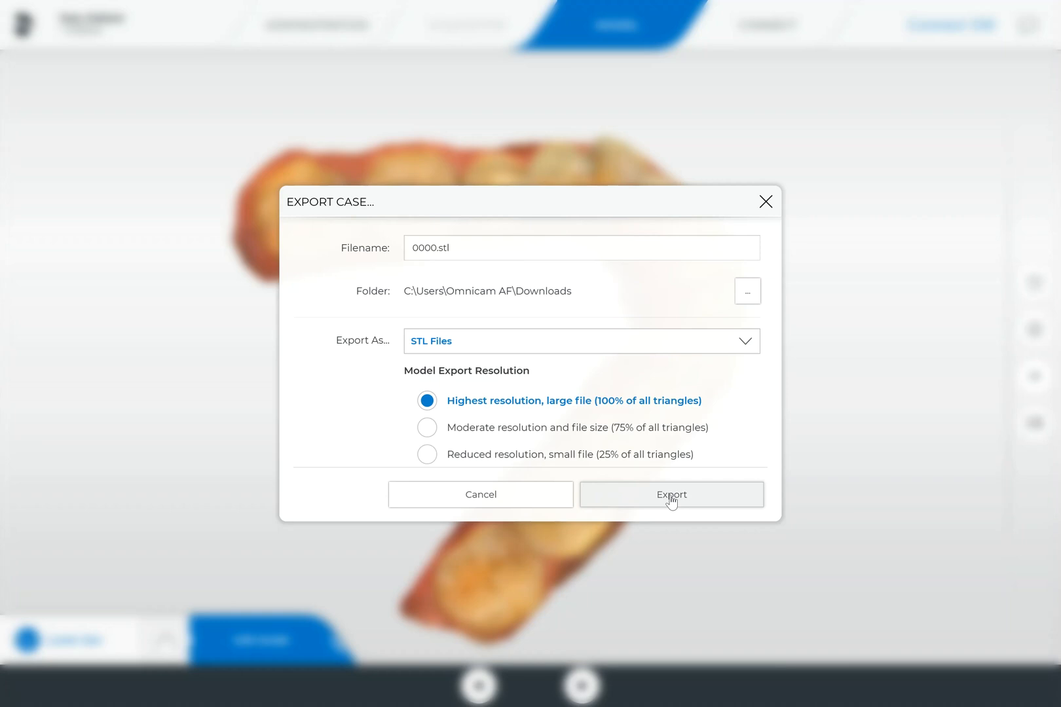
- Run the export, producing 0000_LowerJaw and 0000_UpperJaw 3D object files in Downloads
click(670, 494)
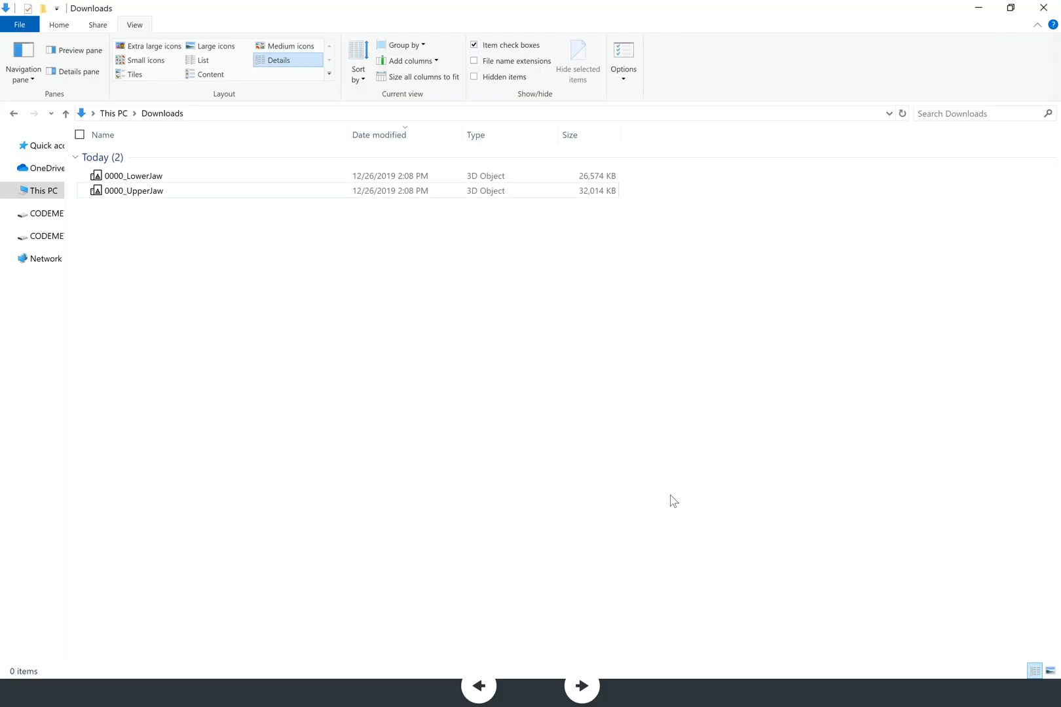
mouse_move(147, 205)
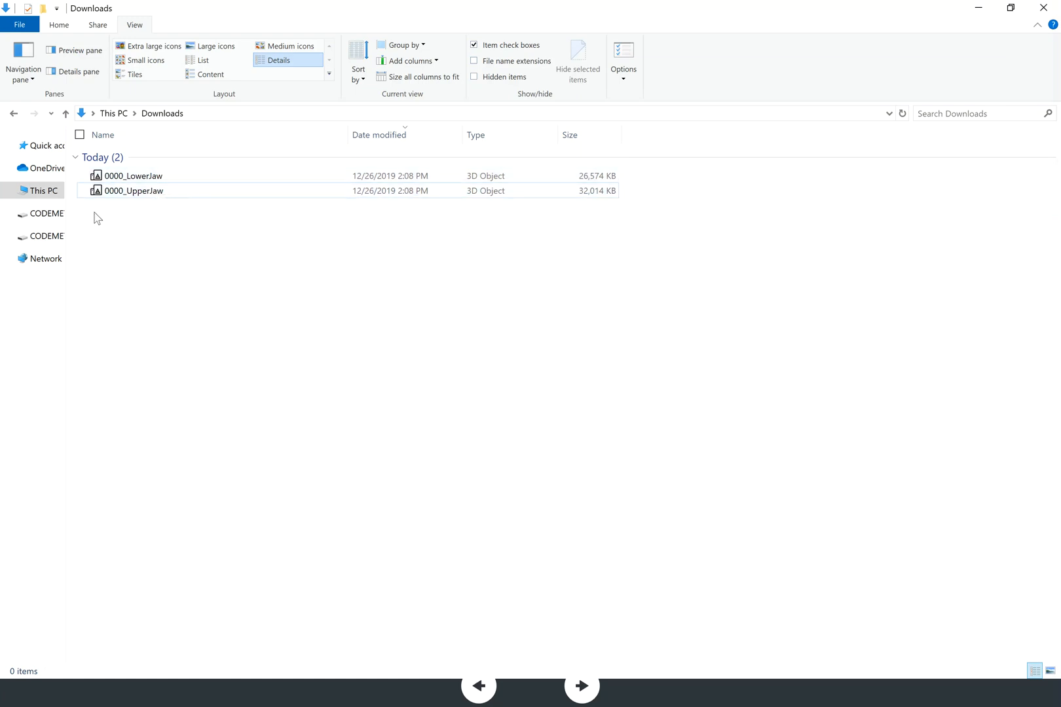
mouse_move(103, 216)
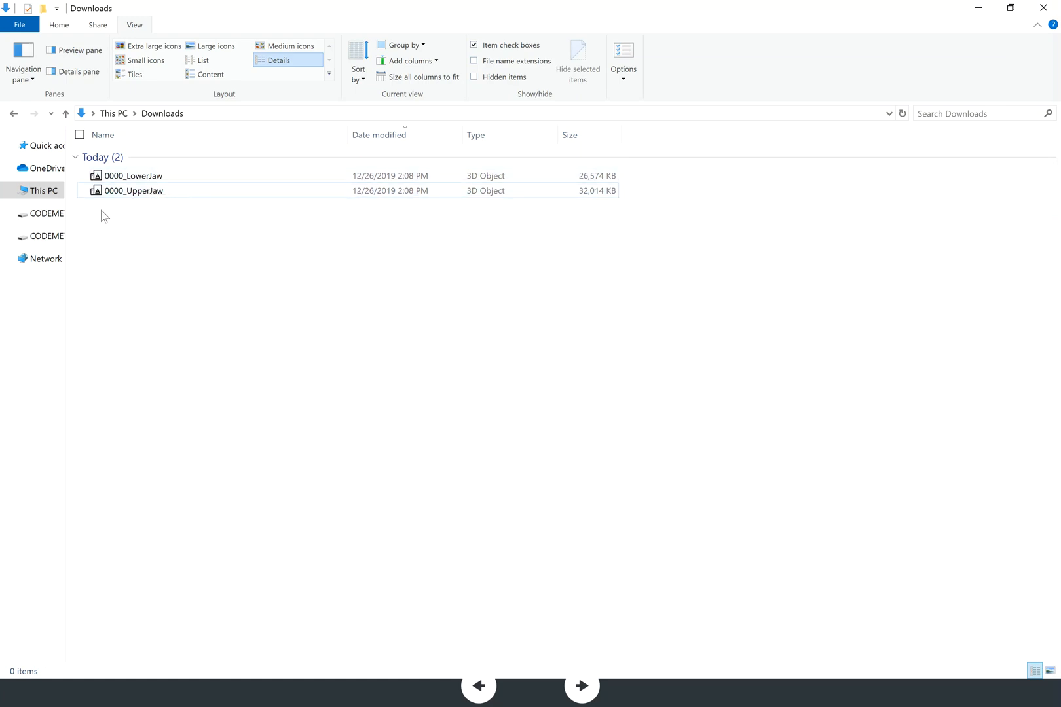
mouse_move(161, 214)
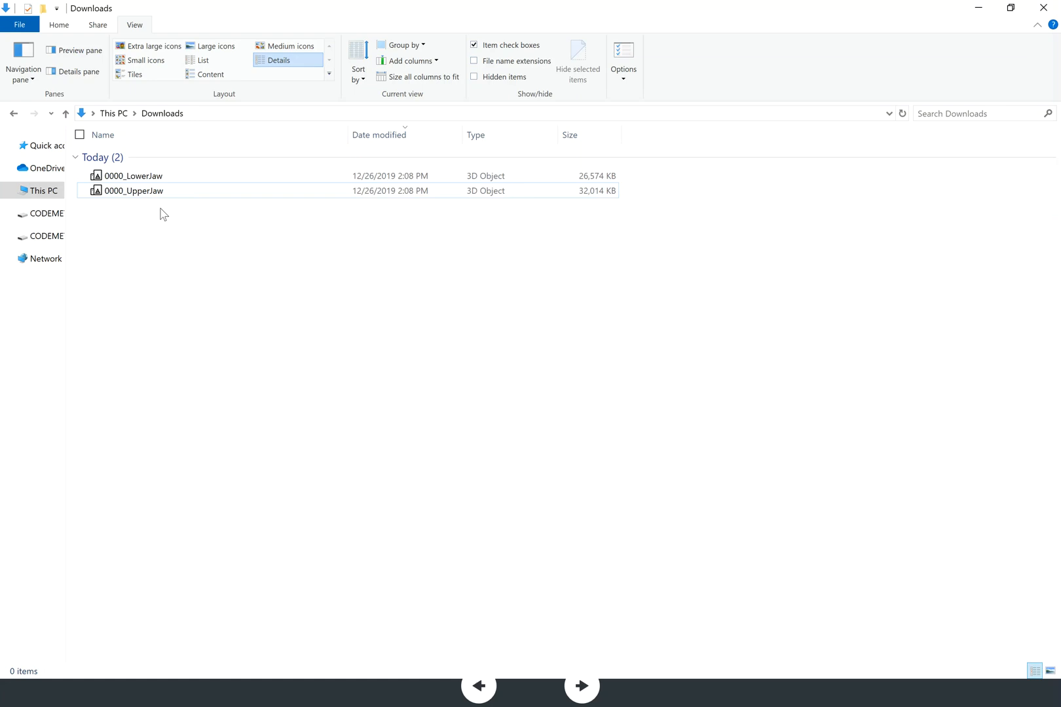
mouse_move(132, 191)
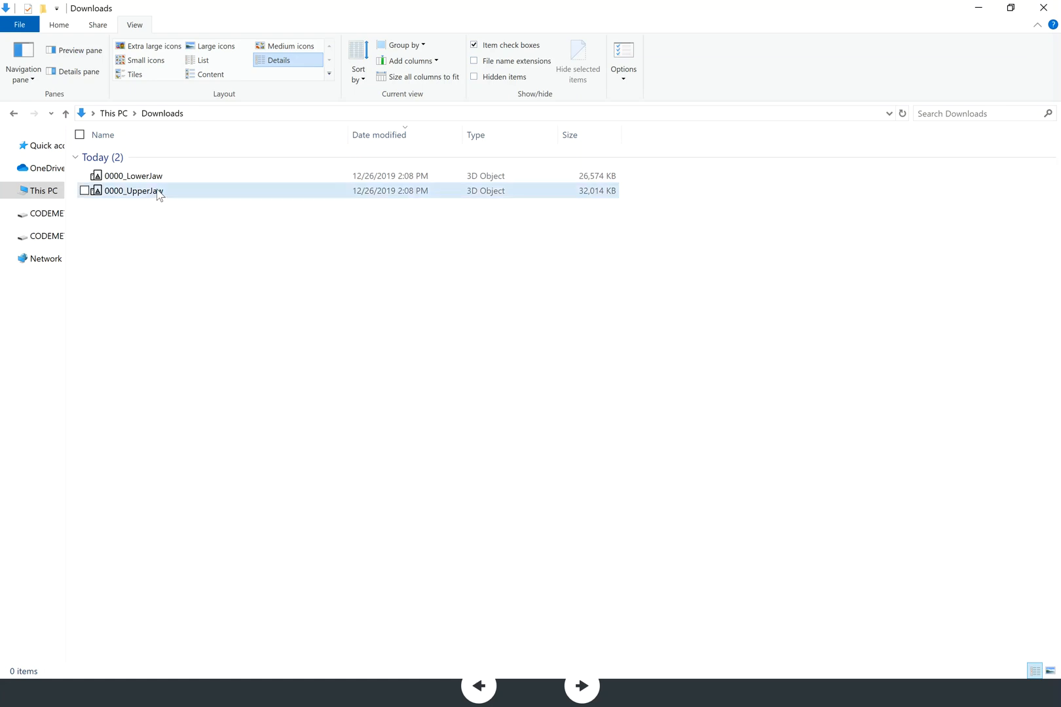
mouse_move(134, 191)
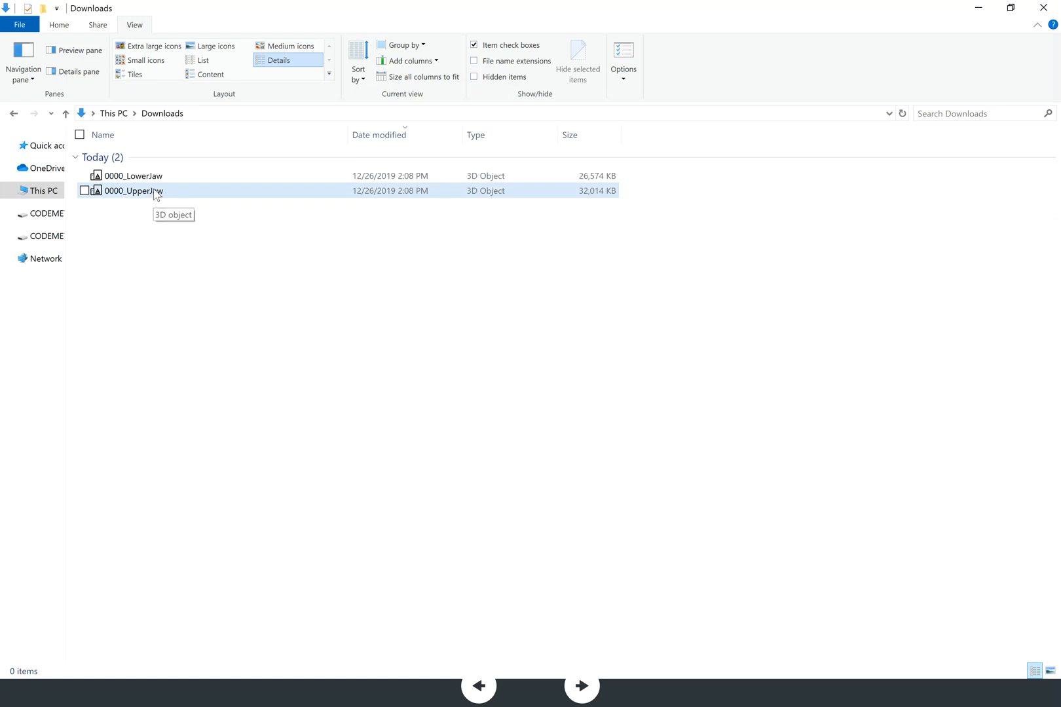
mouse_move(144, 191)
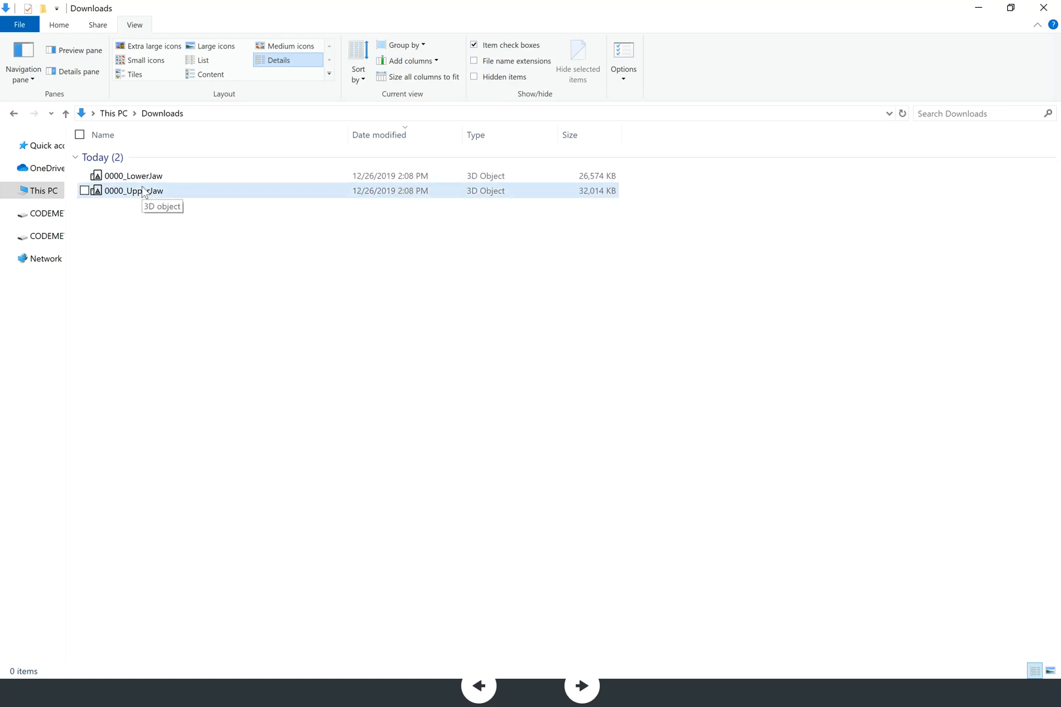